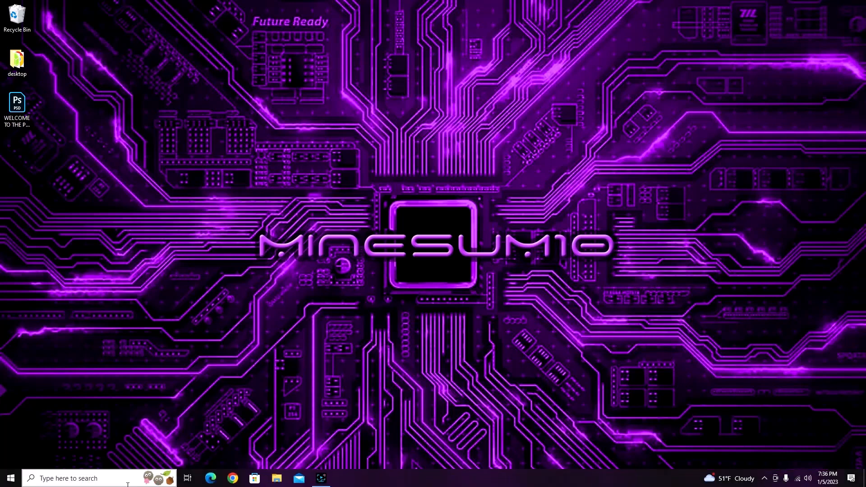
Look up the system information from Start search, then dismiss it.
left_click(72, 479)
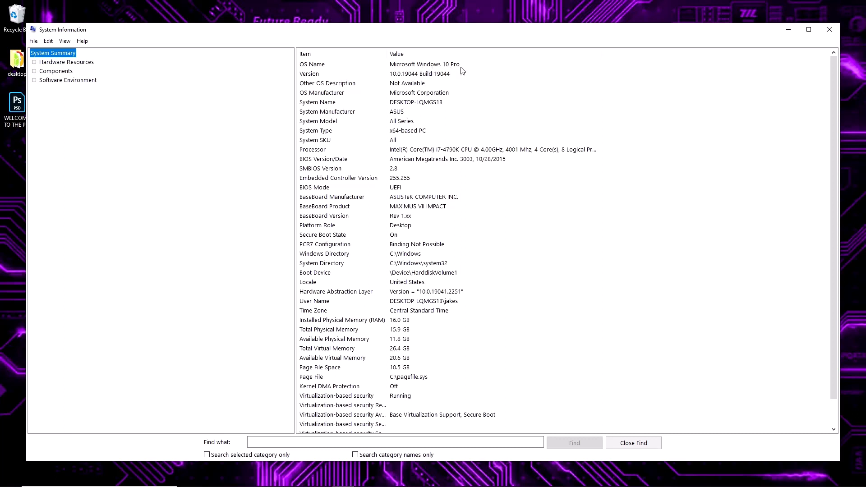
mouse_move(401, 131)
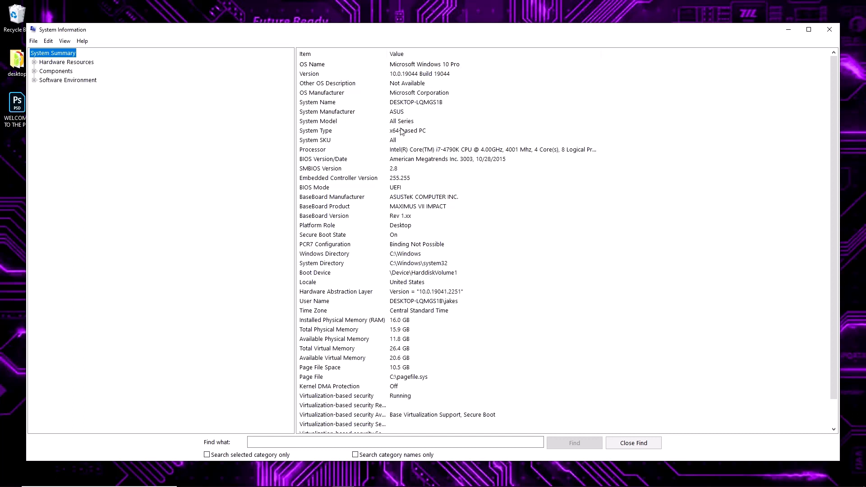
mouse_move(404, 136)
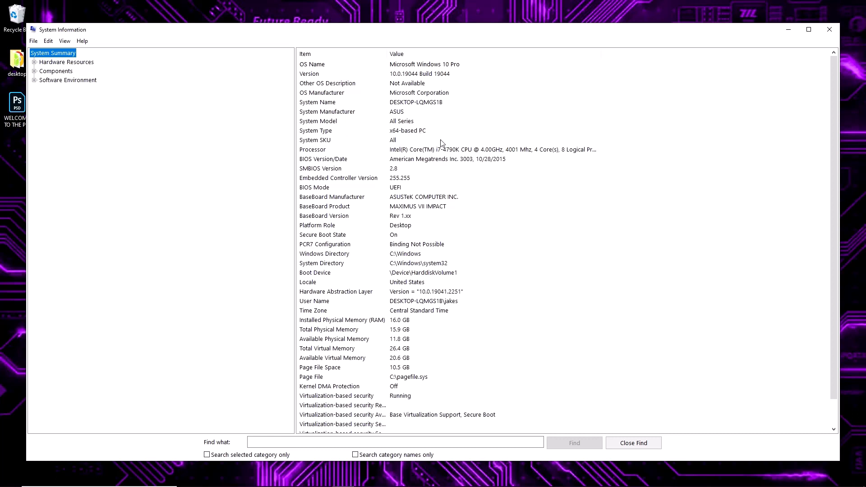
mouse_move(829, 29)
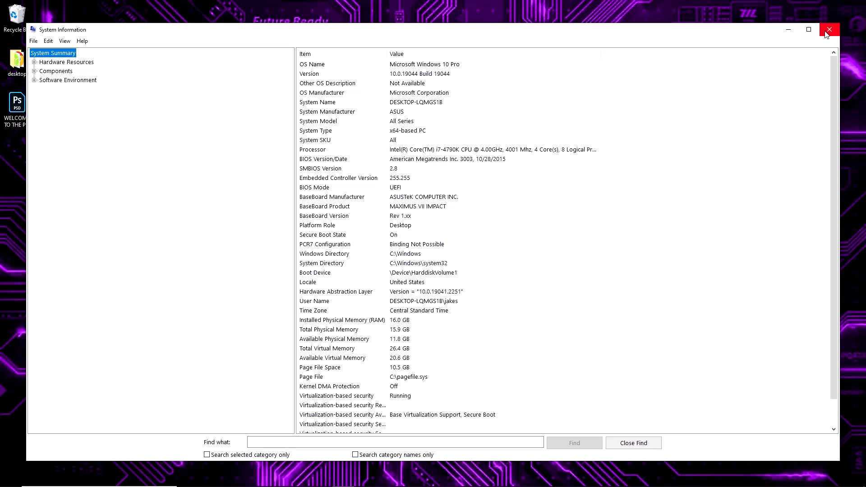
left_click(828, 28)
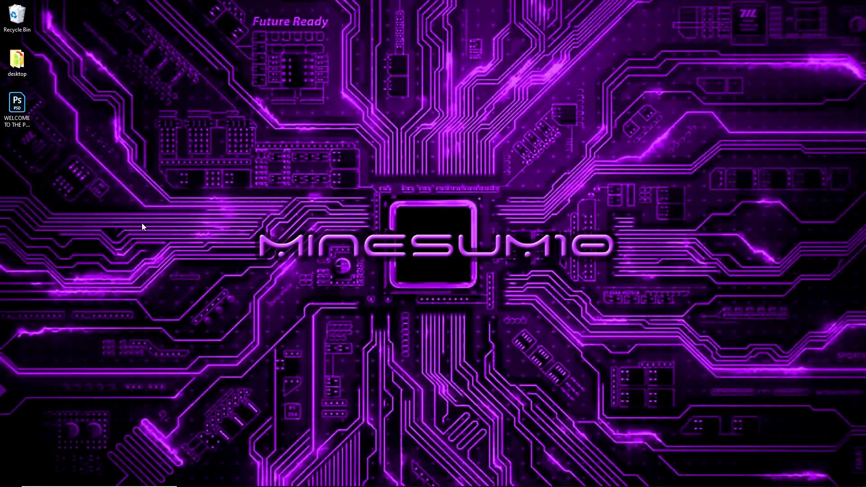
Bring up 'Turn Windows features on or off' and scroll through the optional feature list.
left_click(8, 478)
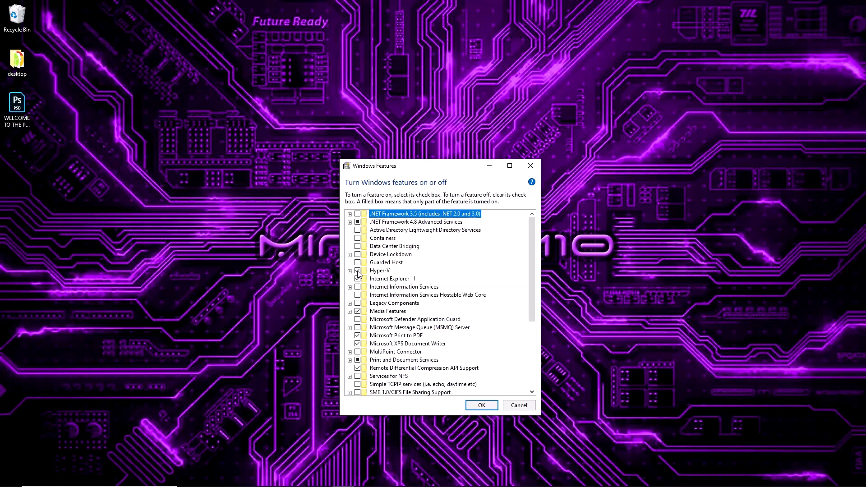
scroll("down", 3)
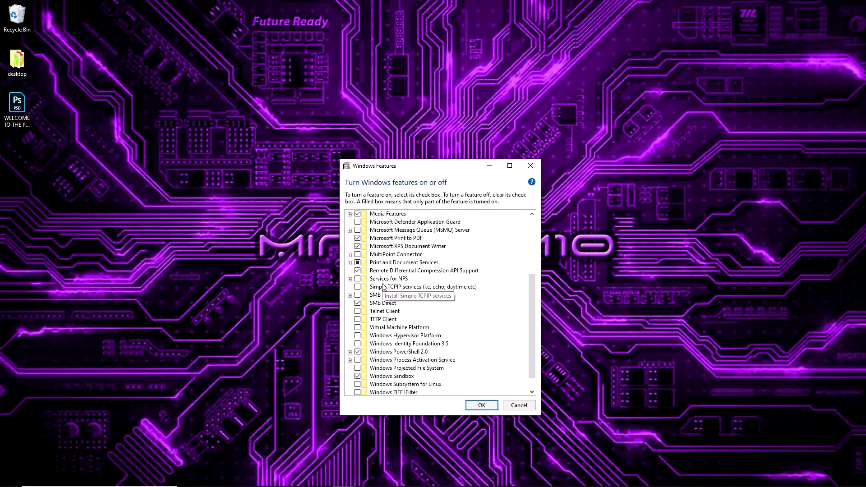
scroll("down", 3)
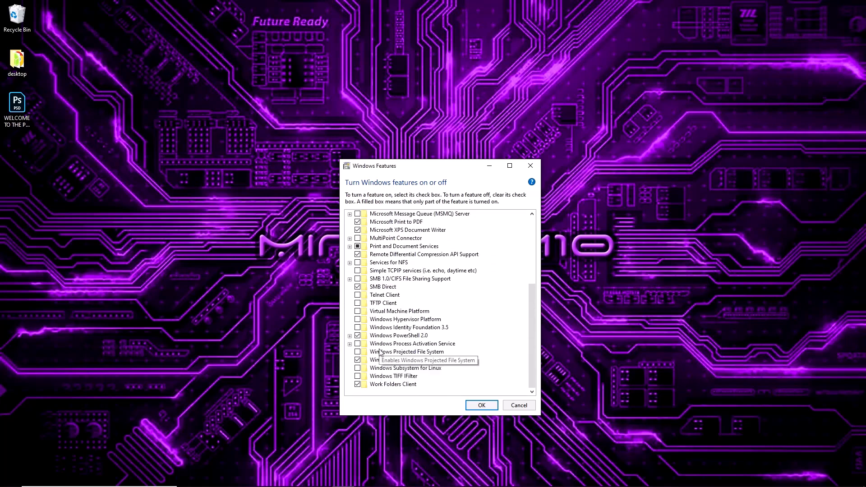
mouse_move(392, 360)
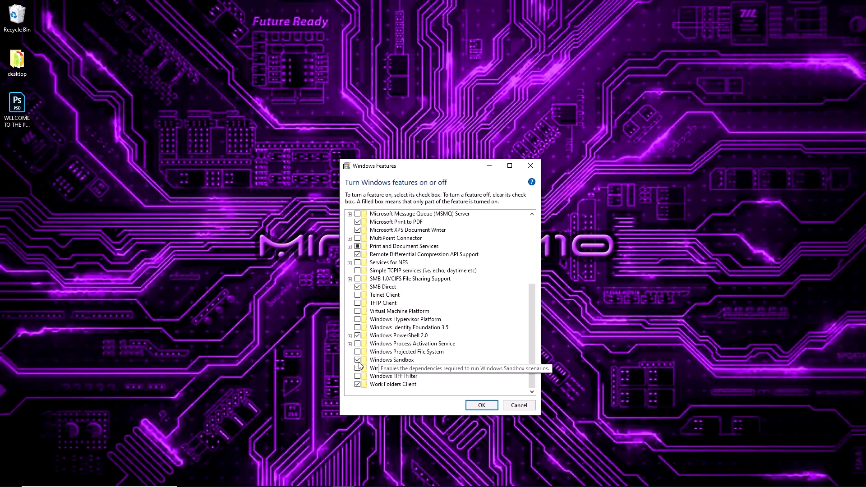
mouse_move(358, 368)
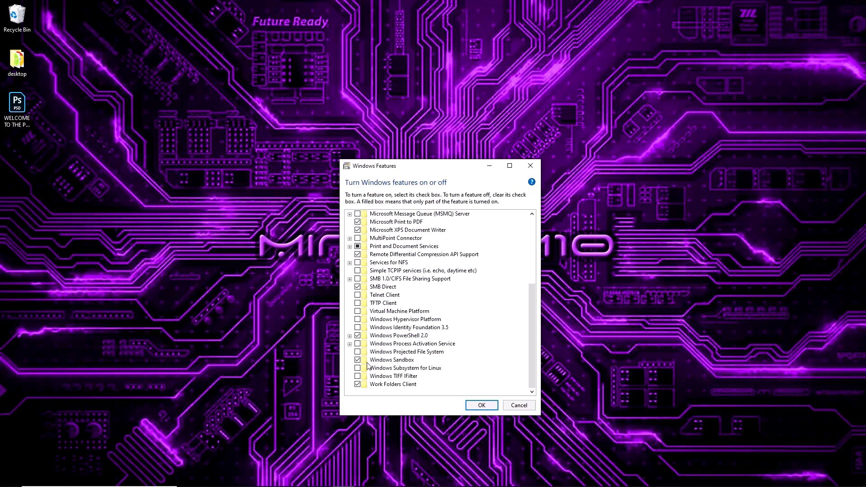
mouse_move(430, 380)
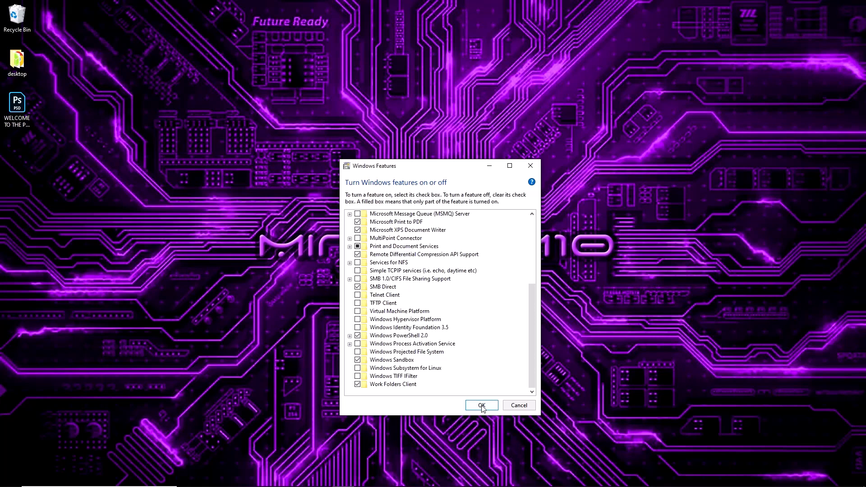
Confirm the feature choices, launch Hyper-V Manager and select the local host, which lists no virtual machines.
left_click(480, 406)
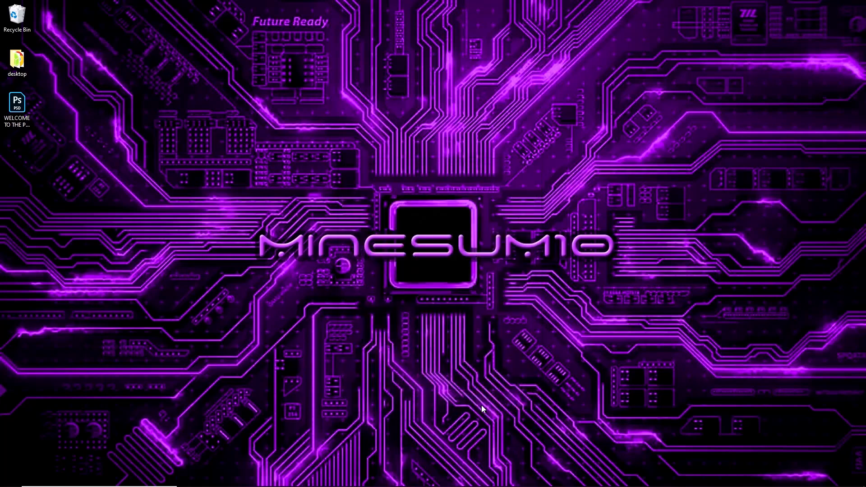
mouse_move(437, 375)
type("hyper")
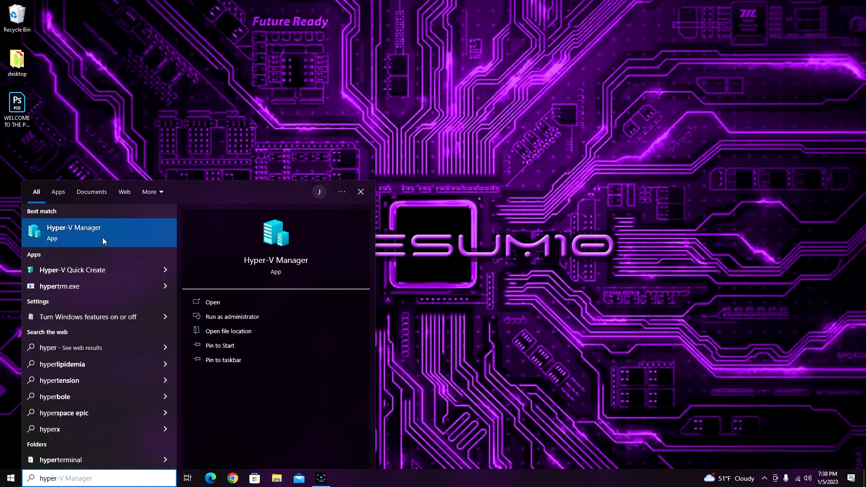
left_click(100, 232)
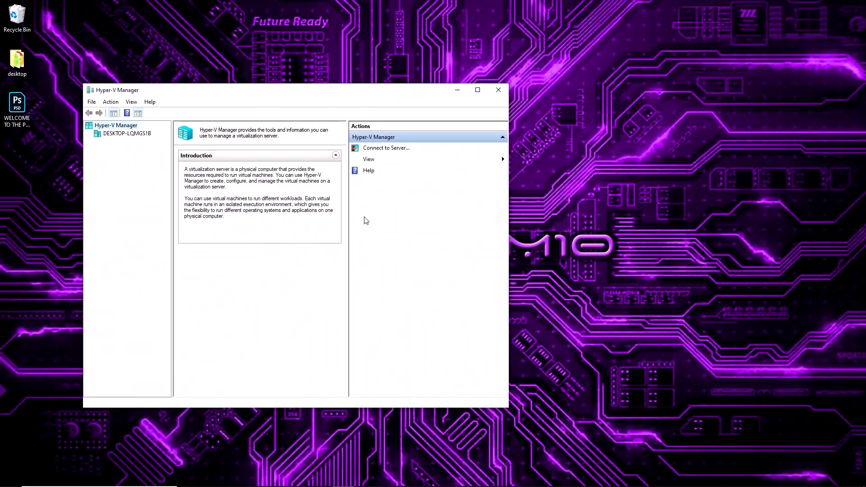
mouse_move(507, 407)
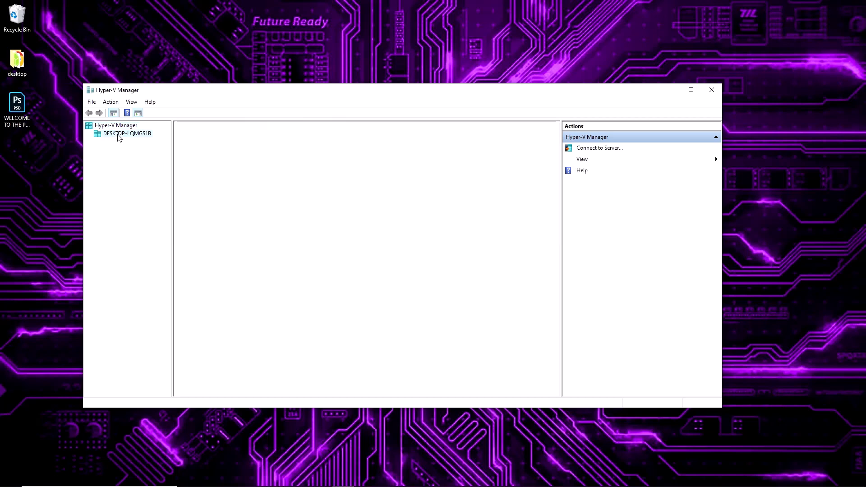
left_click(126, 134)
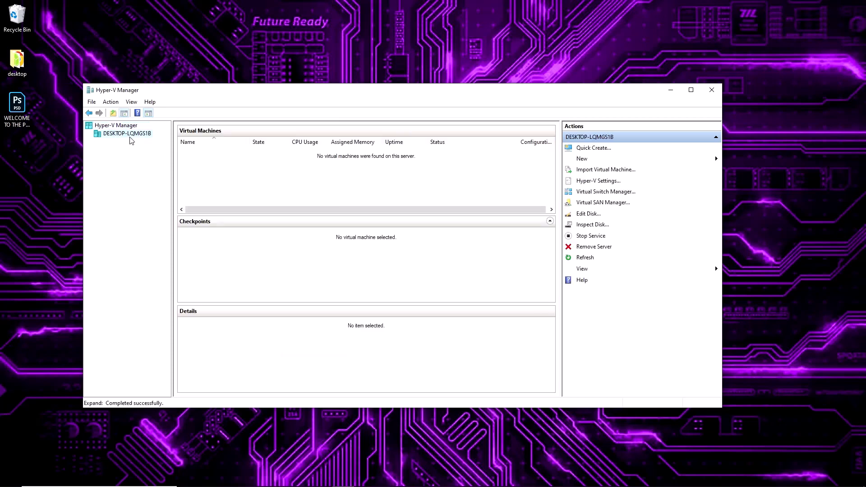
left_click(127, 134)
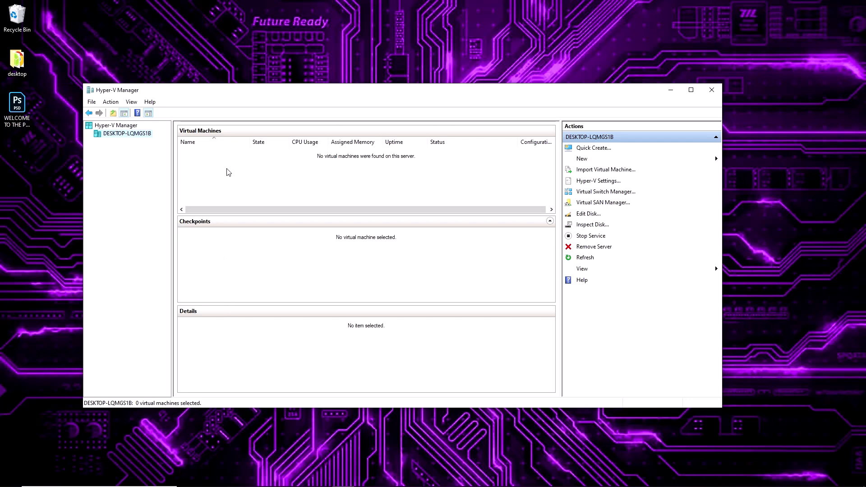
mouse_move(232, 277)
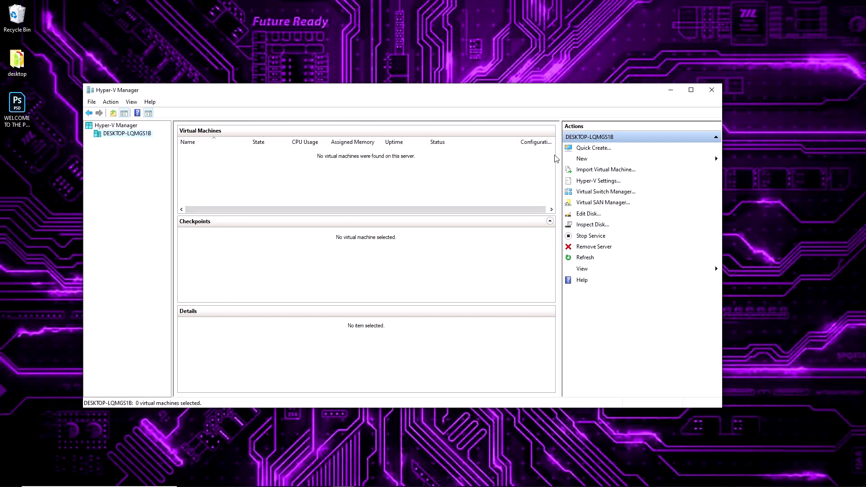
mouse_move(593, 147)
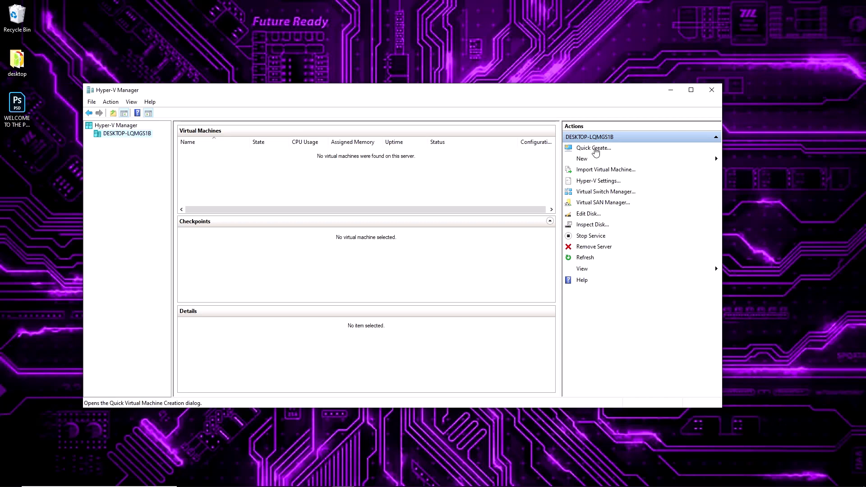
Start Quick Create and select the Windows 10 MSIX packaging environment from the operating system list.
left_click(593, 147)
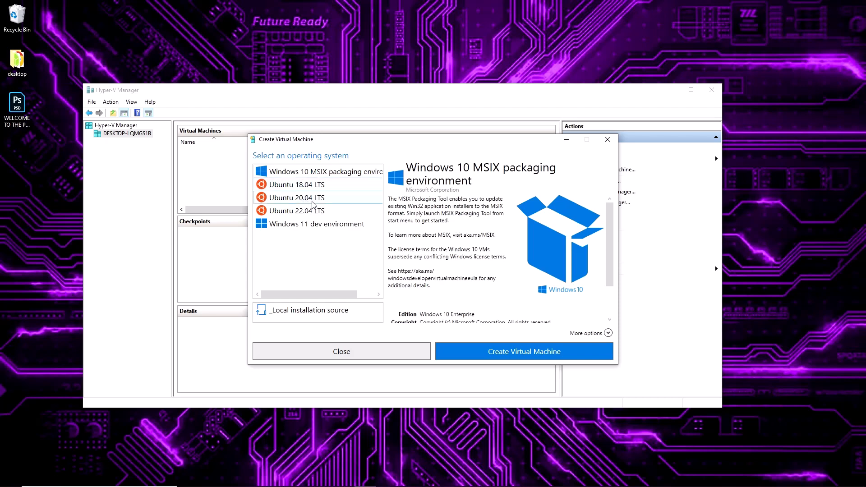
left_click(297, 210)
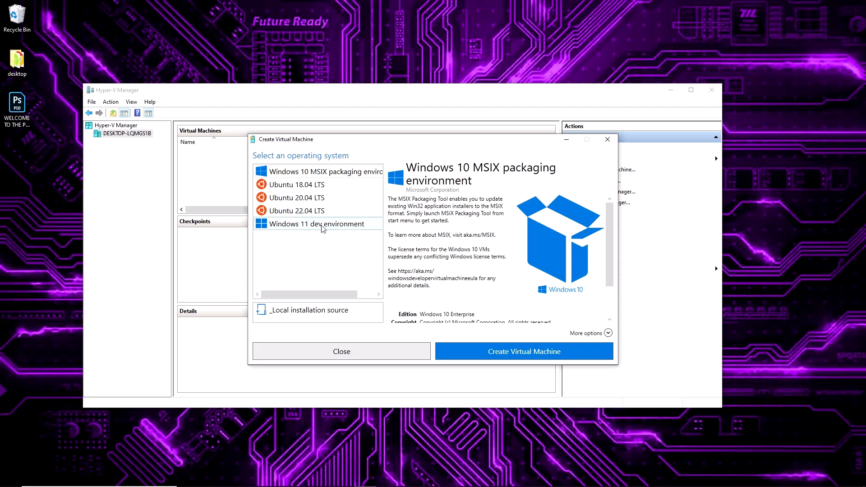
mouse_move(329, 230)
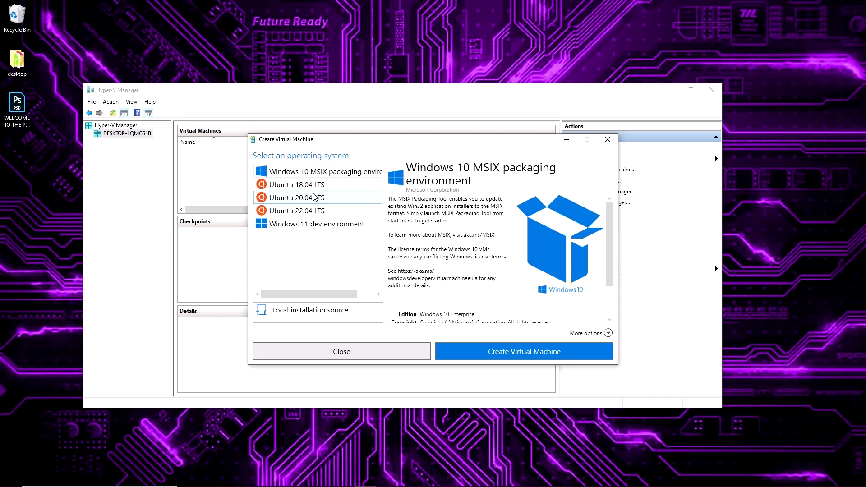
left_click(297, 184)
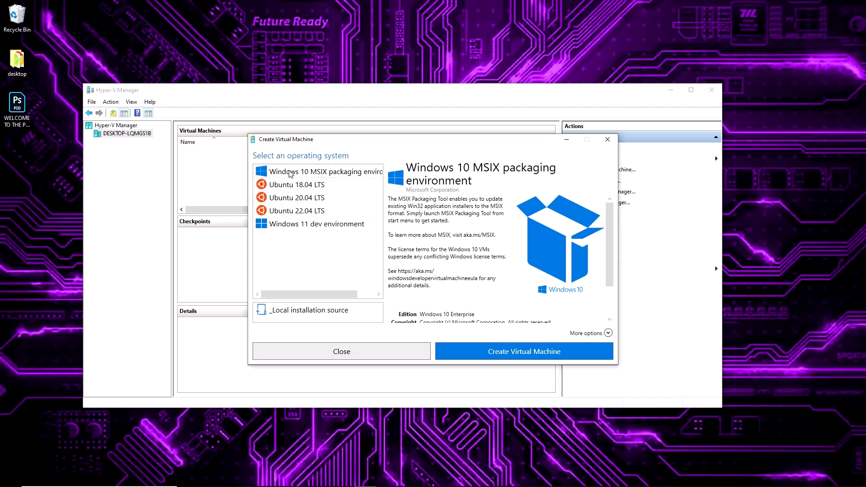
left_click(318, 172)
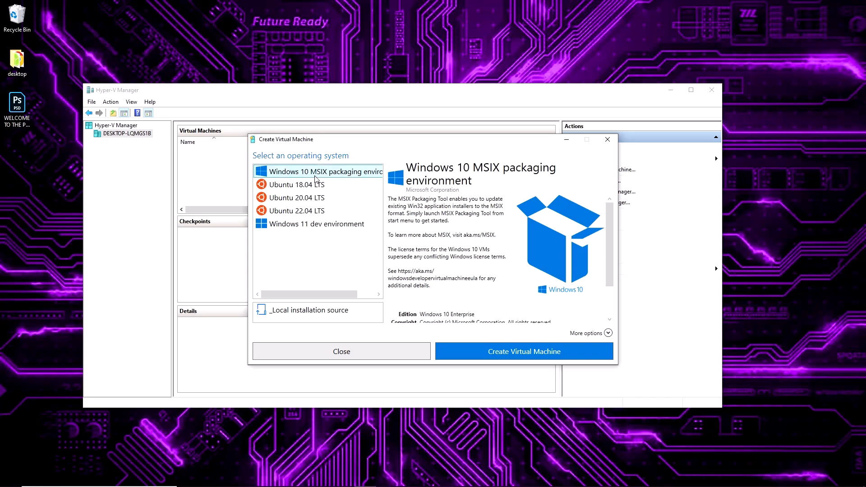
mouse_move(326, 178)
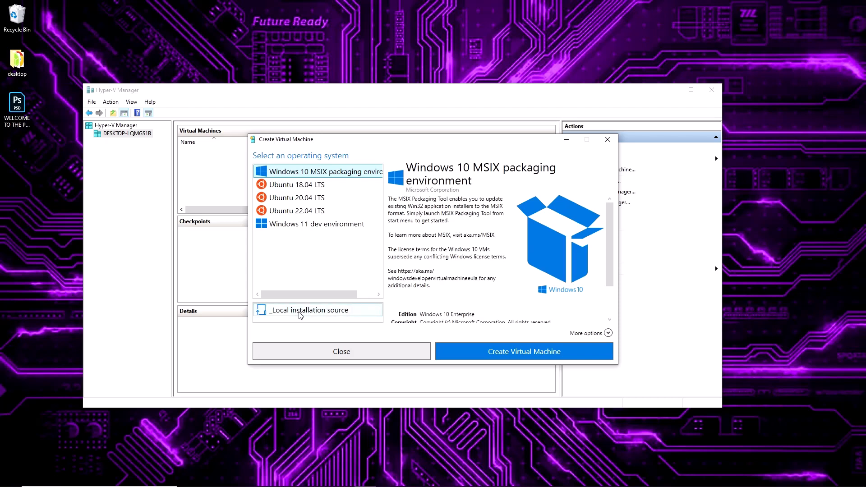
mouse_move(603, 269)
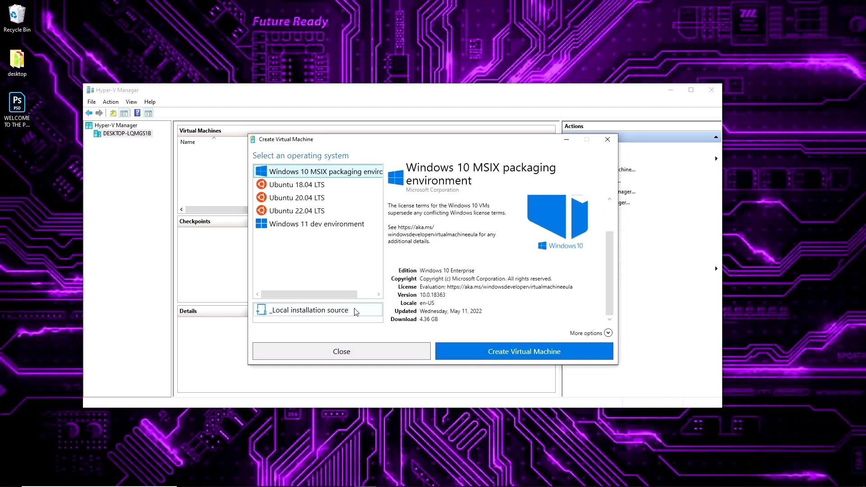
Choose Local installation source to see the ISO or virtual disk install options.
left_click(309, 309)
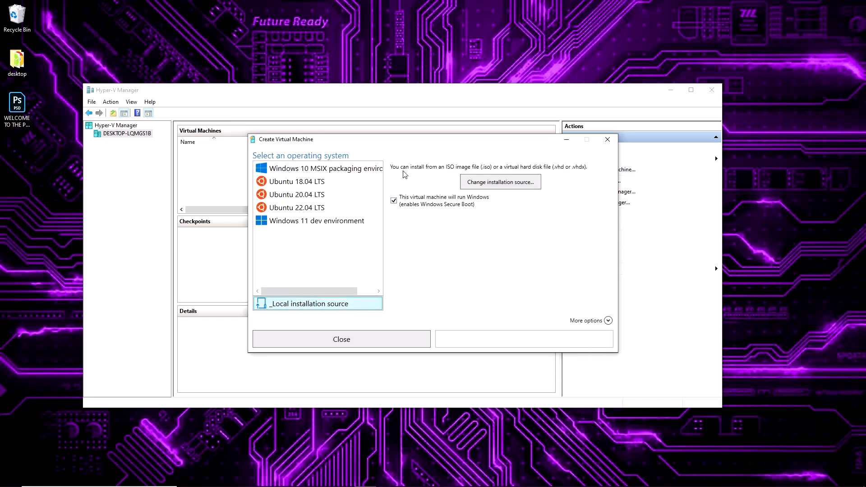
mouse_move(471, 173)
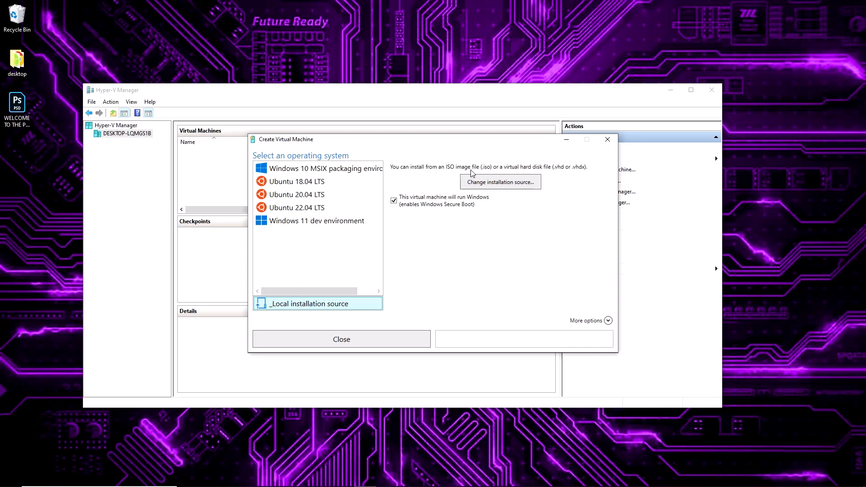
mouse_move(561, 175)
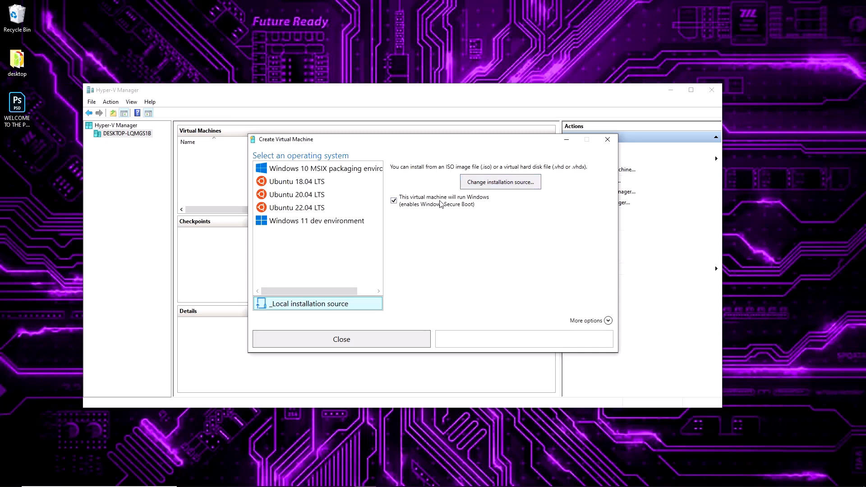
mouse_move(411, 211)
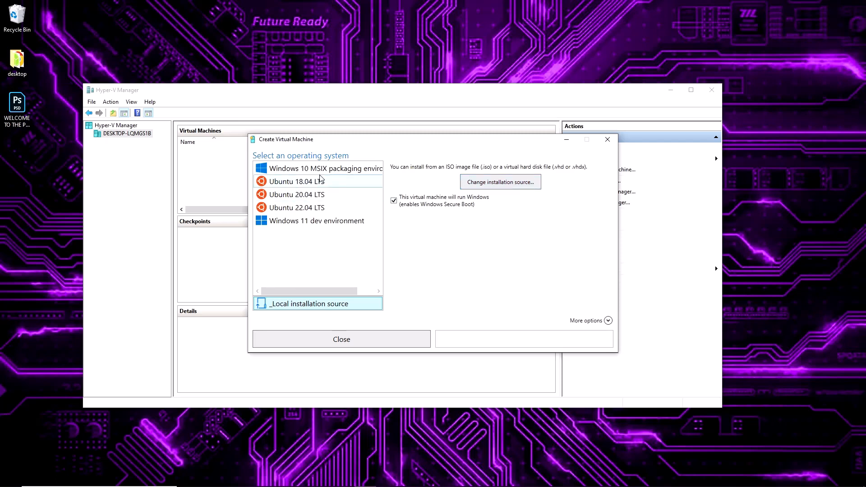
Reselect Windows 10 MSIX packaging environment and create the virtual machine.
left_click(326, 168)
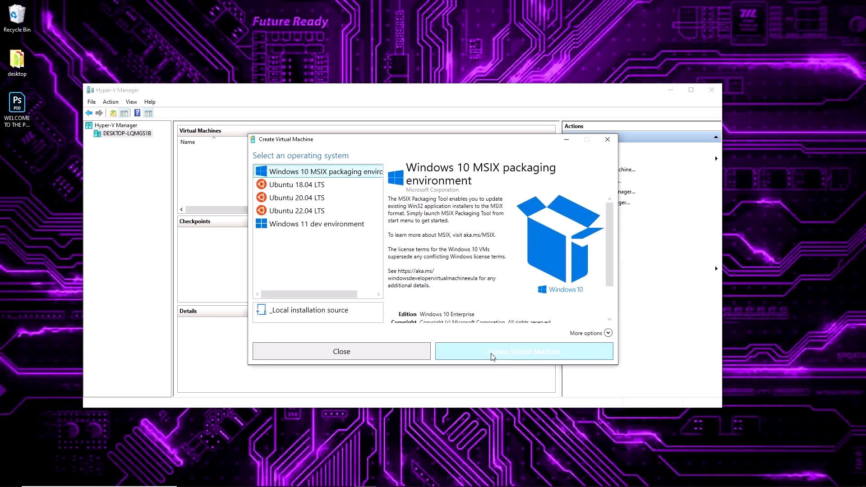
left_click(524, 351)
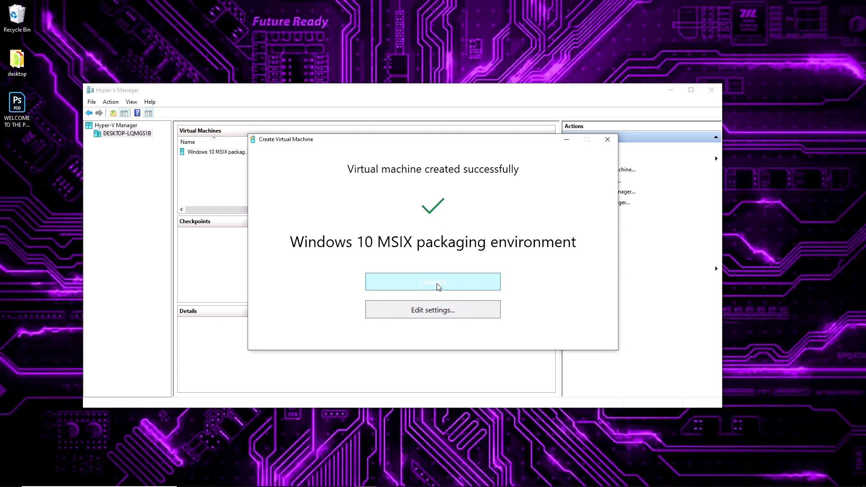
mouse_move(432, 309)
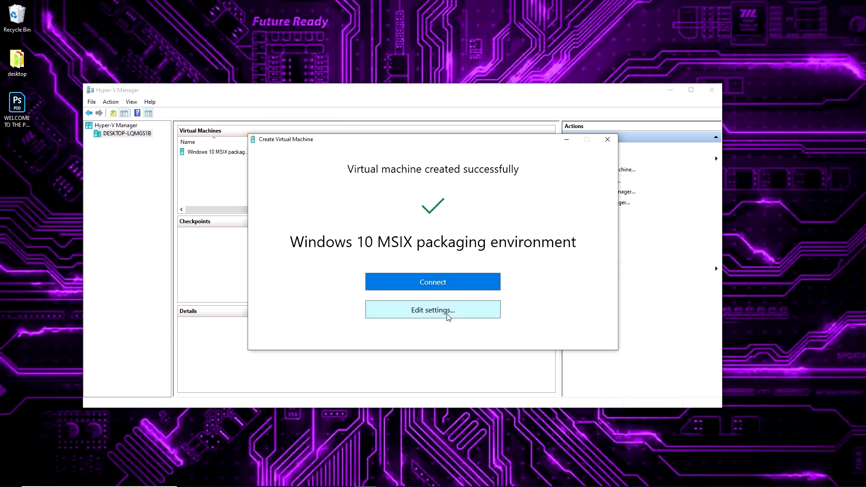
Review the new machine's Memory settings and cancel out without changes.
left_click(432, 309)
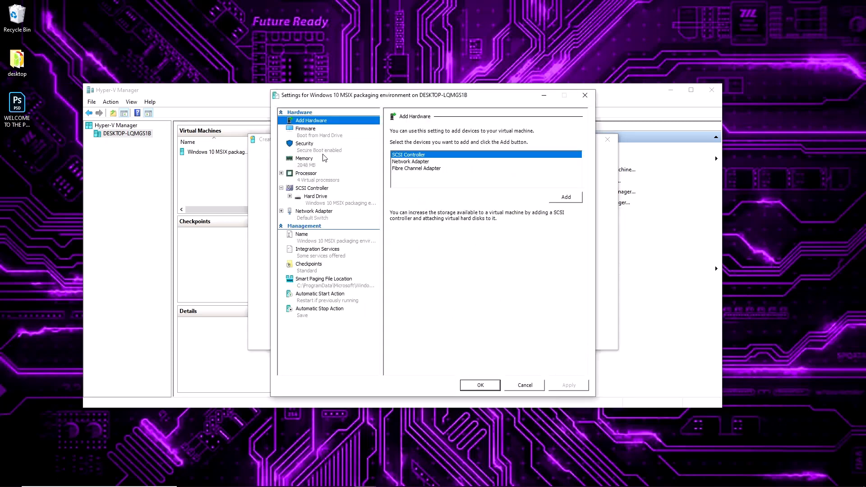
left_click(304, 159)
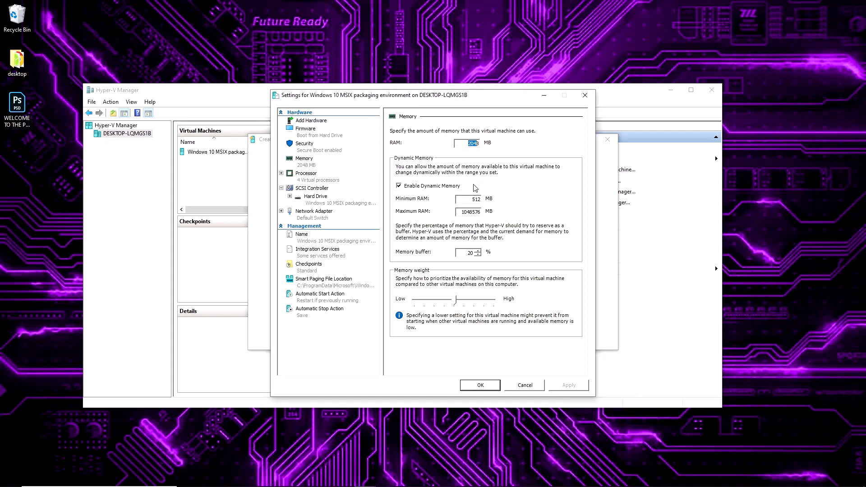
mouse_move(349, 203)
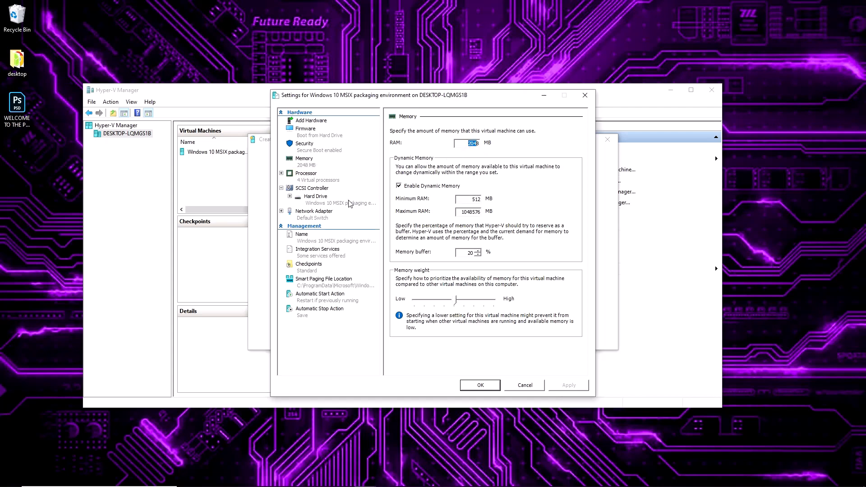
mouse_move(424, 206)
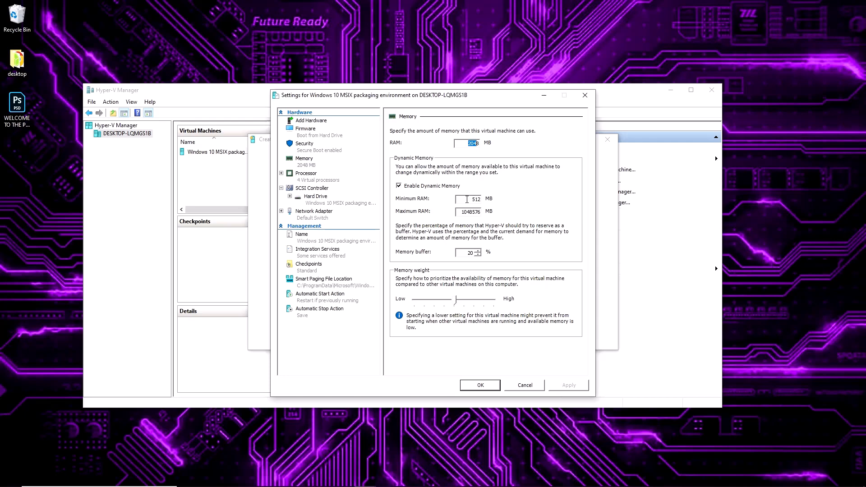
mouse_move(465, 143)
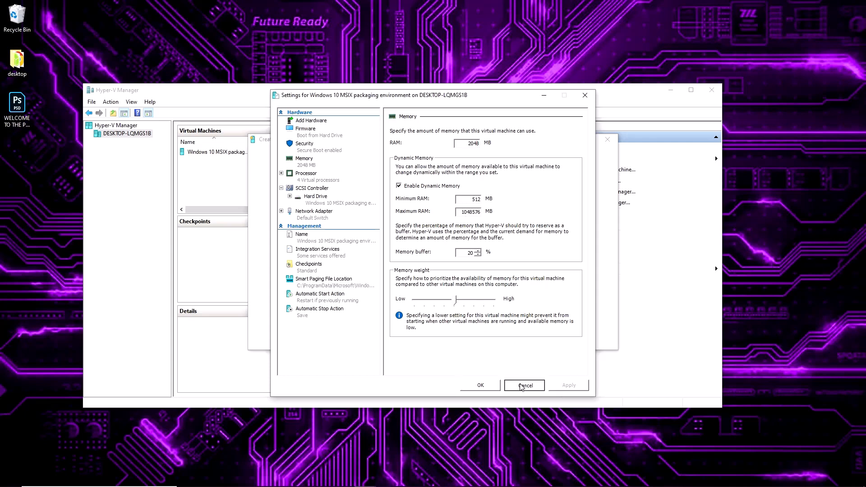
left_click(522, 385)
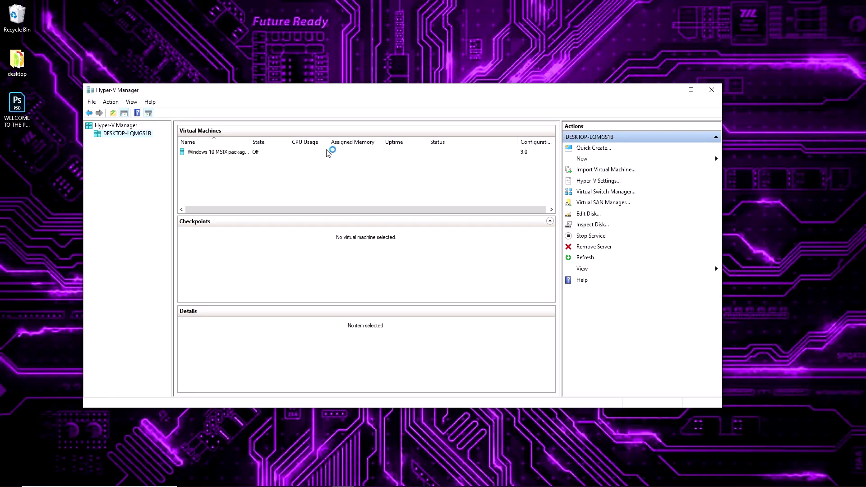
right_click(217, 151)
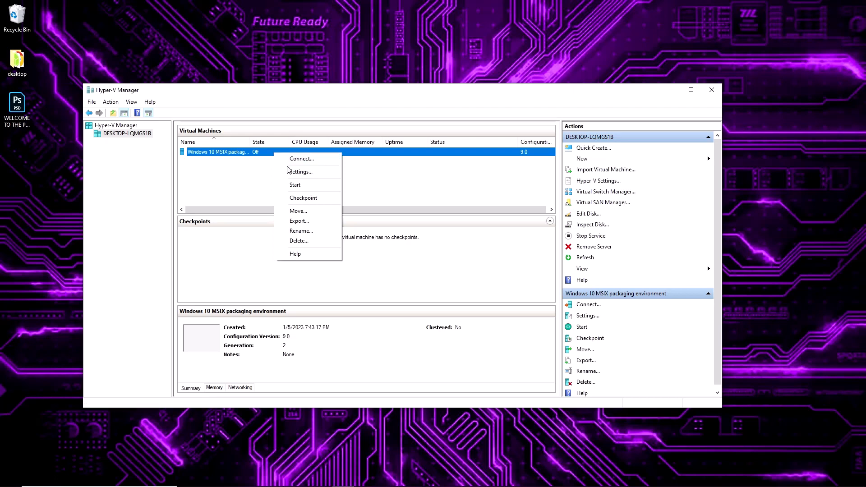
left_click(413, 258)
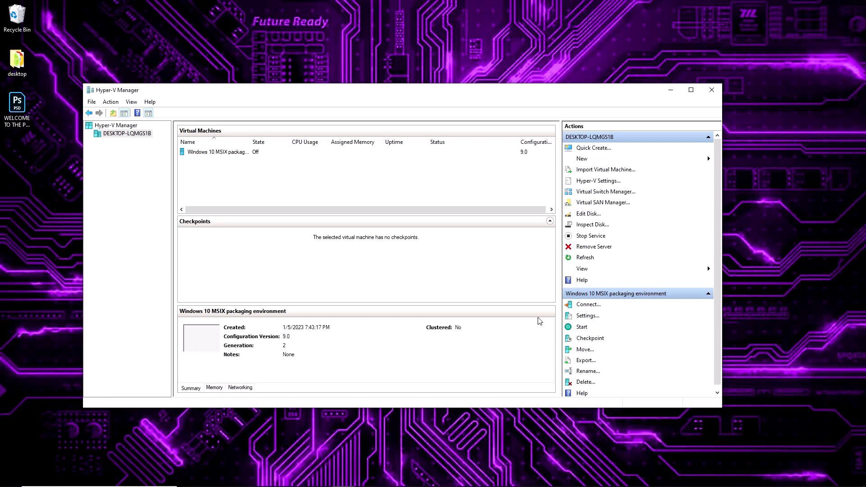
mouse_move(203, 338)
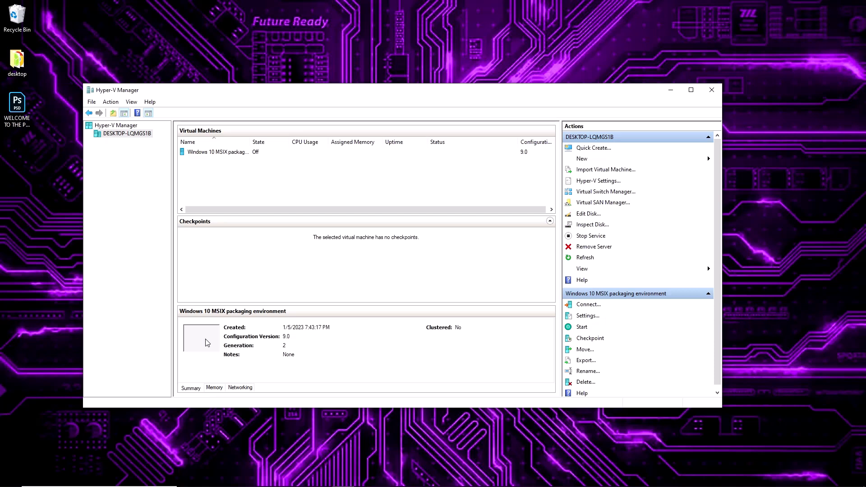
mouse_move(261, 175)
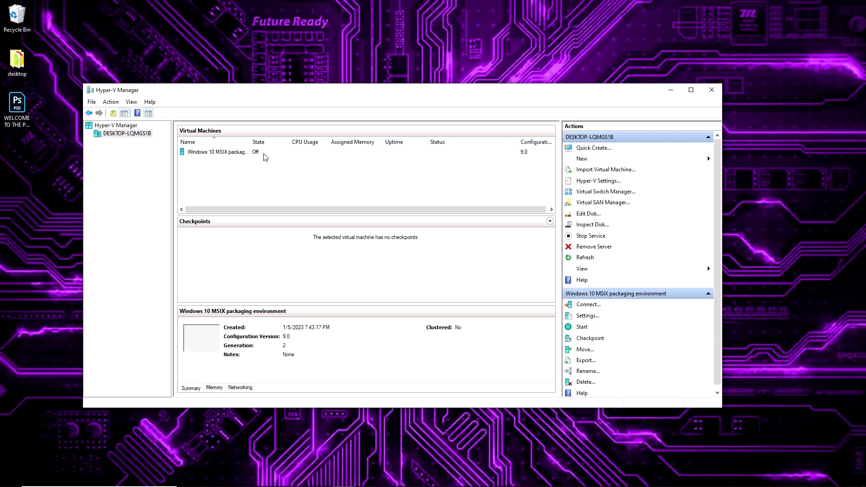
right_click(218, 152)
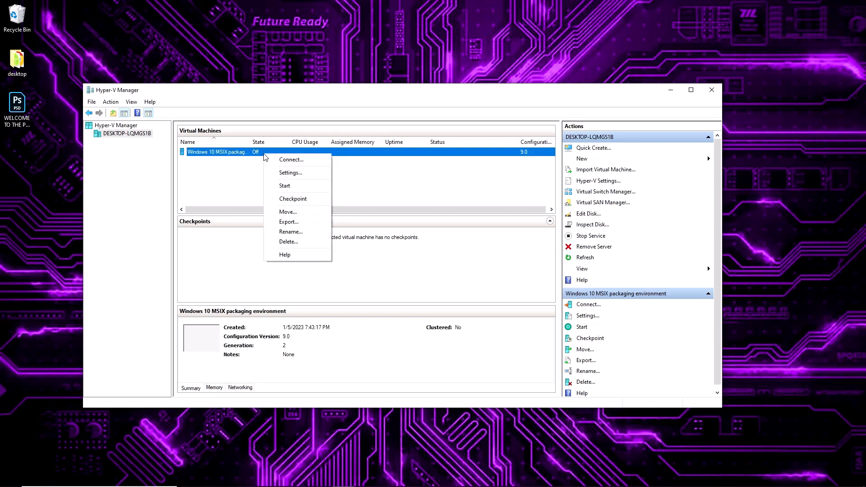
mouse_move(288, 222)
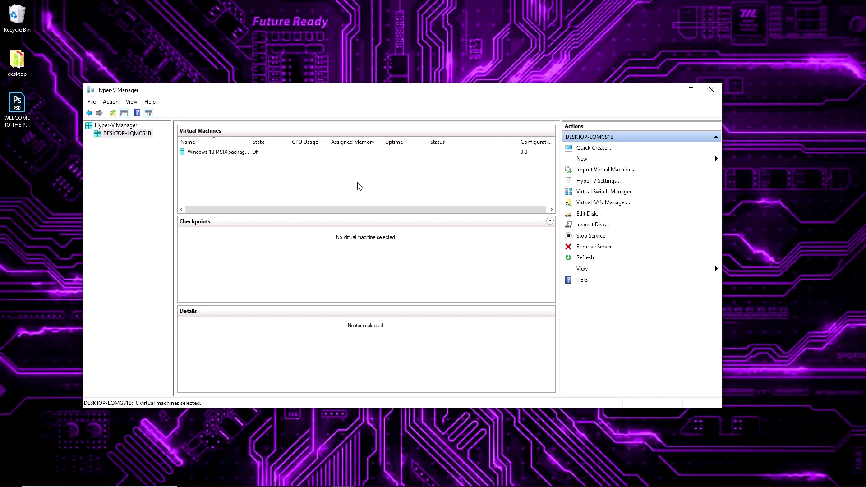
mouse_move(345, 181)
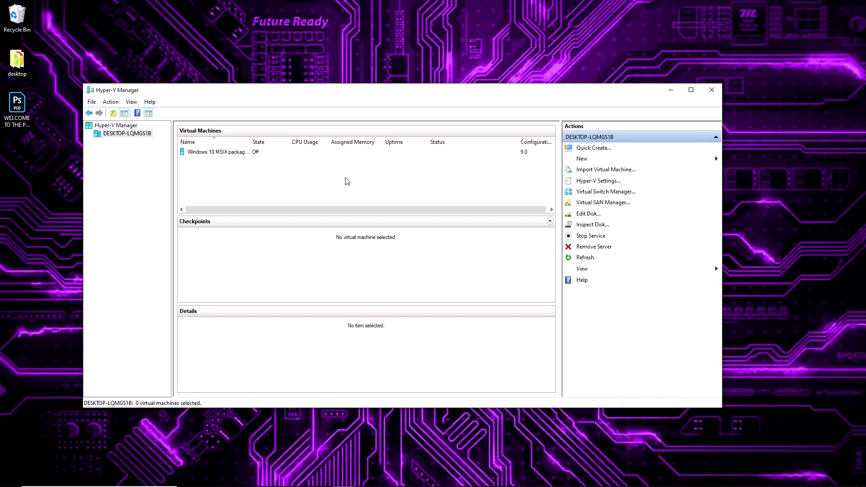
mouse_move(323, 187)
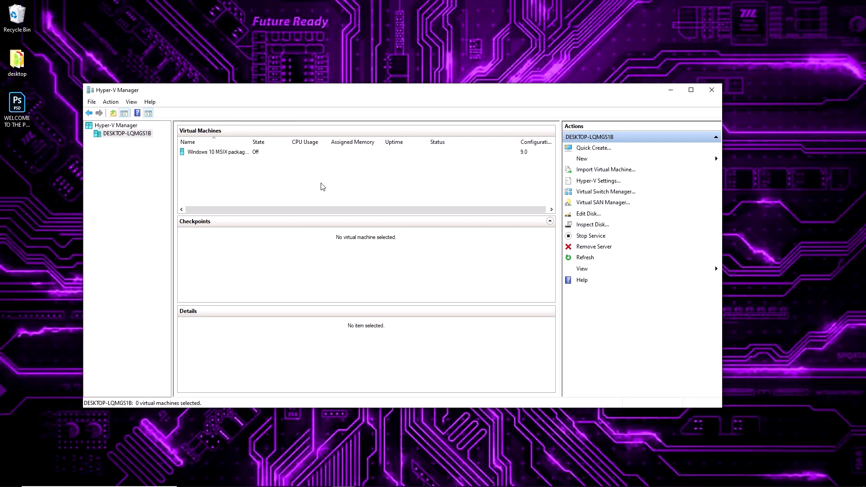
mouse_move(286, 157)
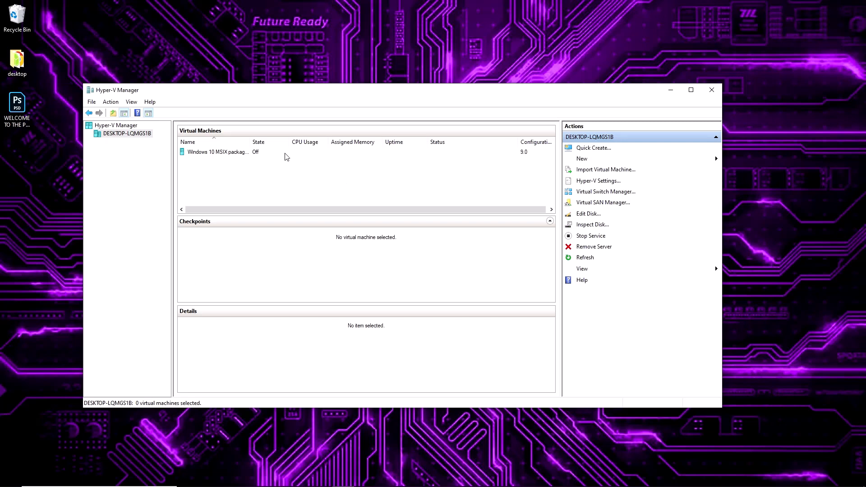
Connect to the Windows 10 MSIX machine from its context menu and start it.
right_click(218, 151)
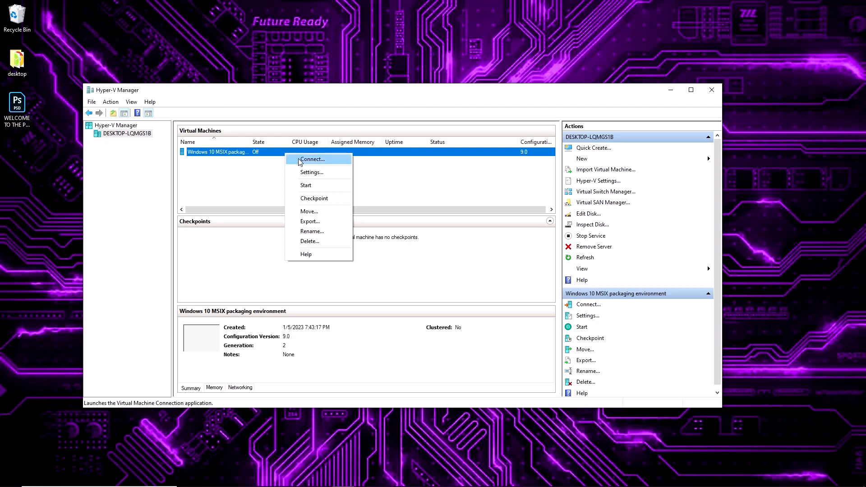
left_click(311, 158)
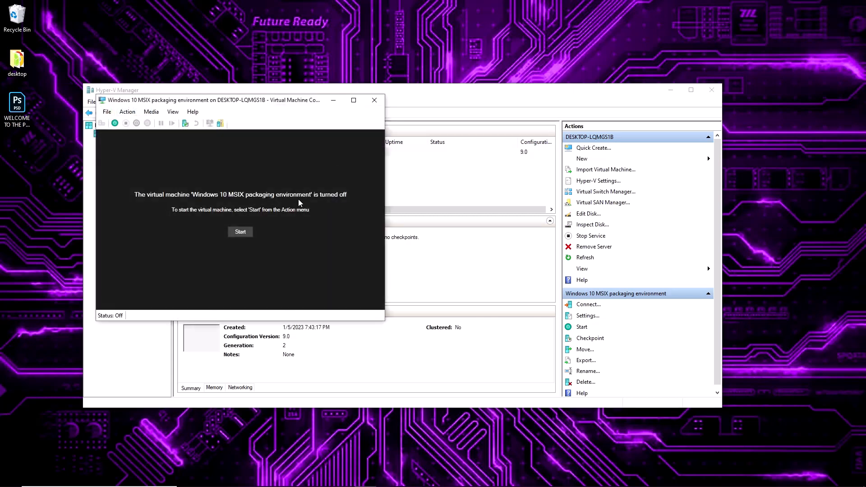
left_click(240, 232)
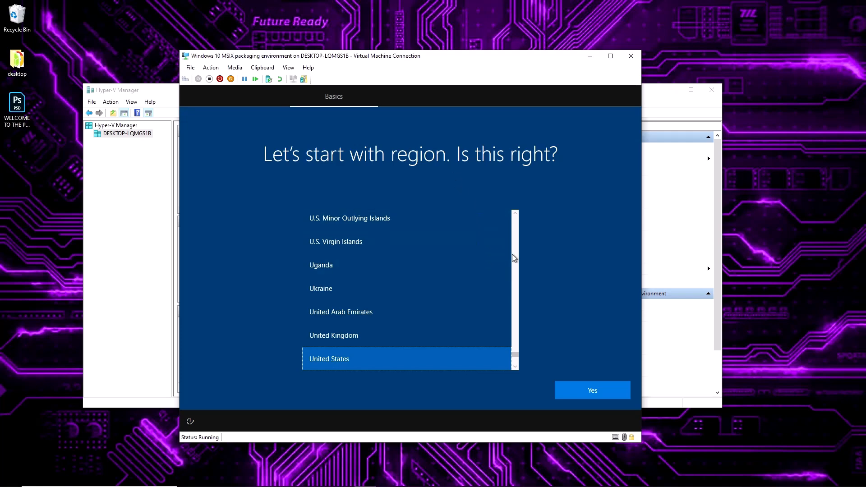
mouse_move(561, 261)
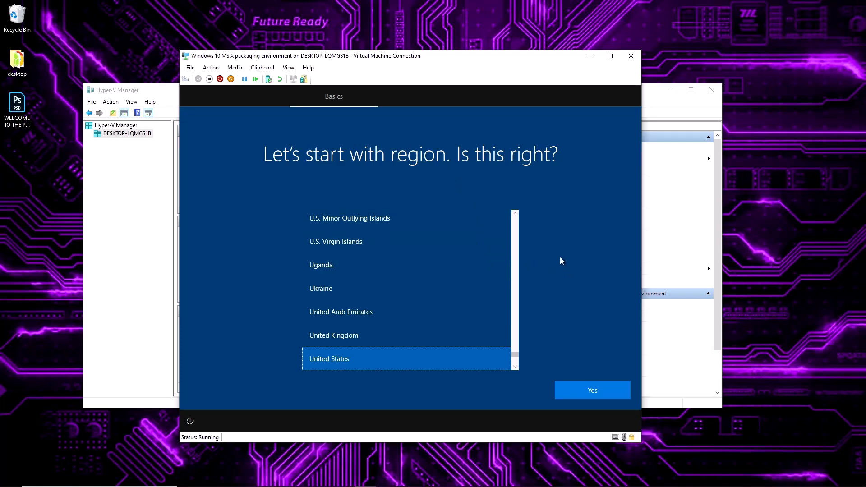
mouse_move(559, 267)
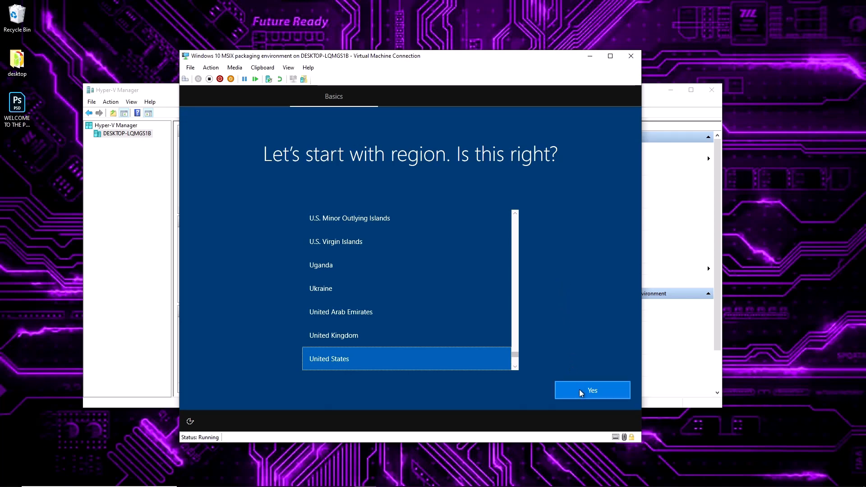
Accept United States region and US keyboard layout, skipping a second layout.
left_click(592, 390)
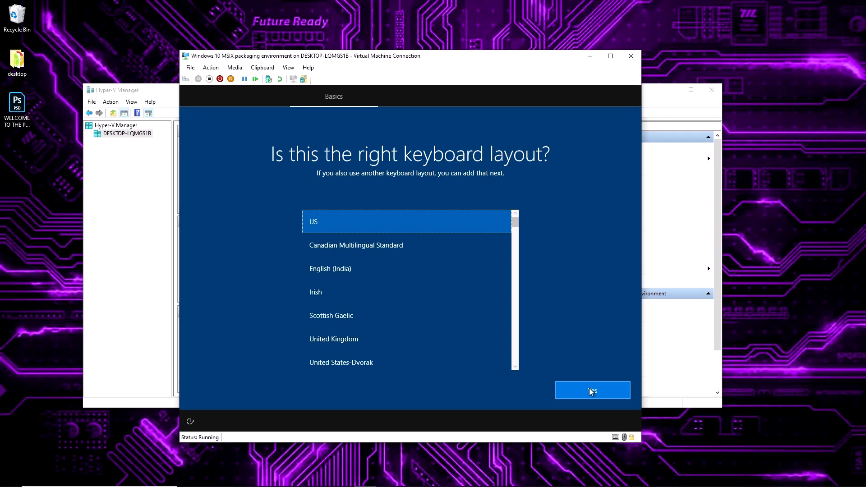
left_click(592, 390)
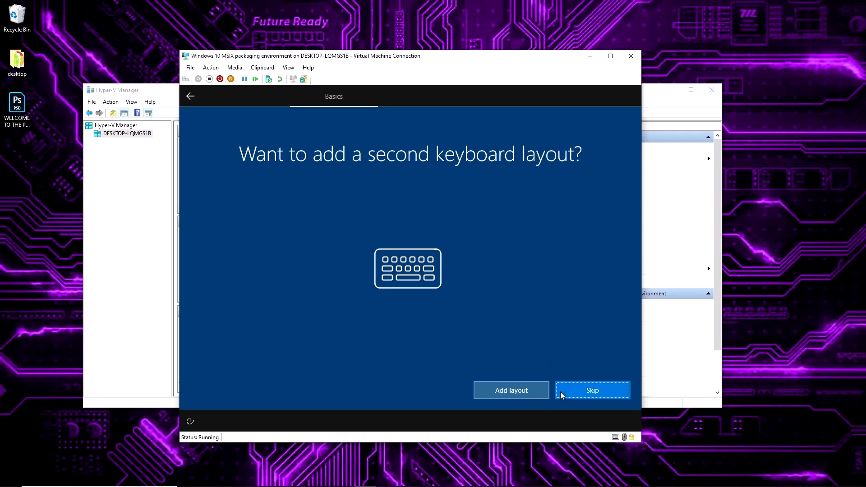
left_click(592, 390)
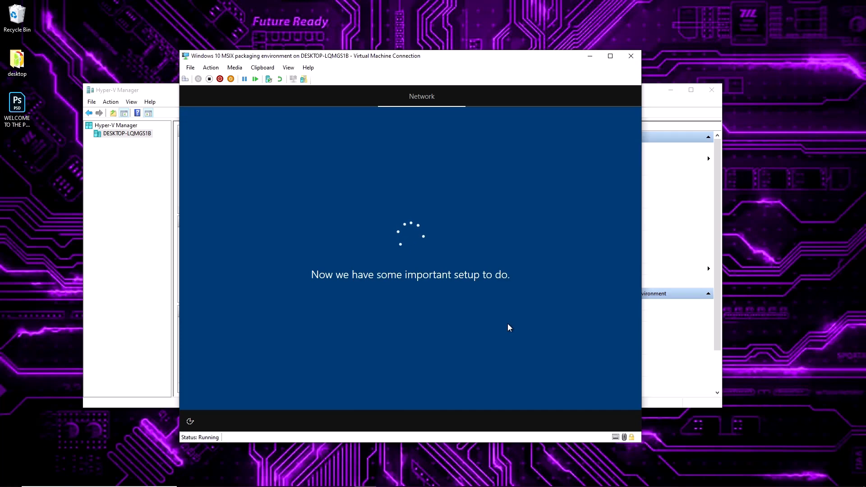
mouse_move(478, 304)
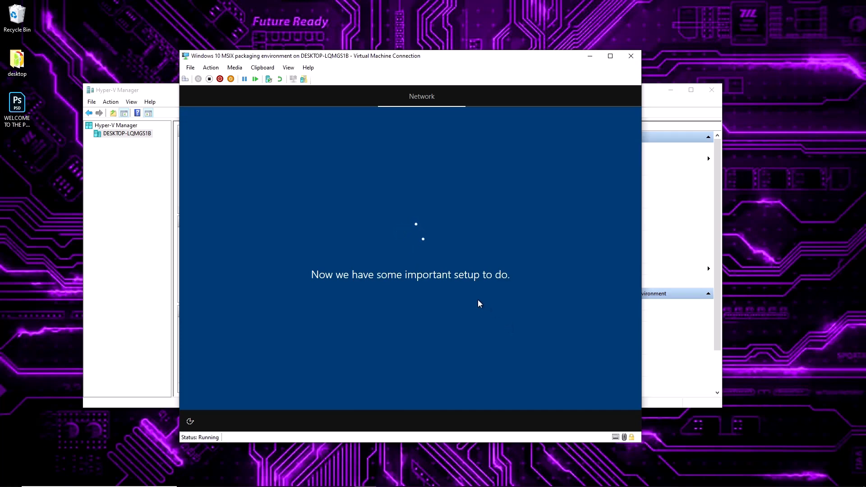
mouse_move(486, 302)
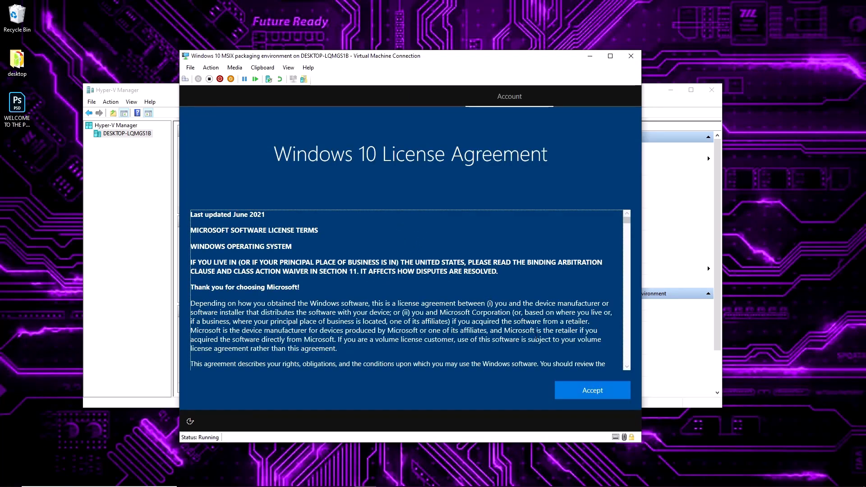
Accept the Windows 10 license agreement to reach the account sign-in screen.
left_click(591, 390)
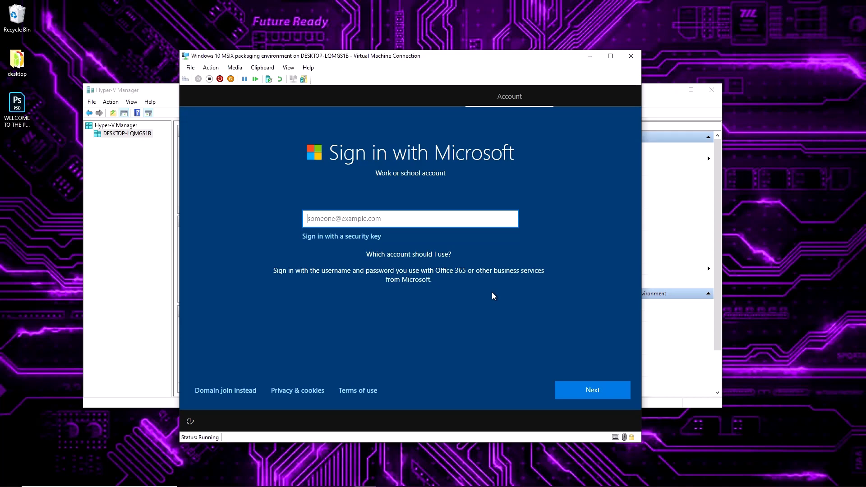
mouse_move(495, 297)
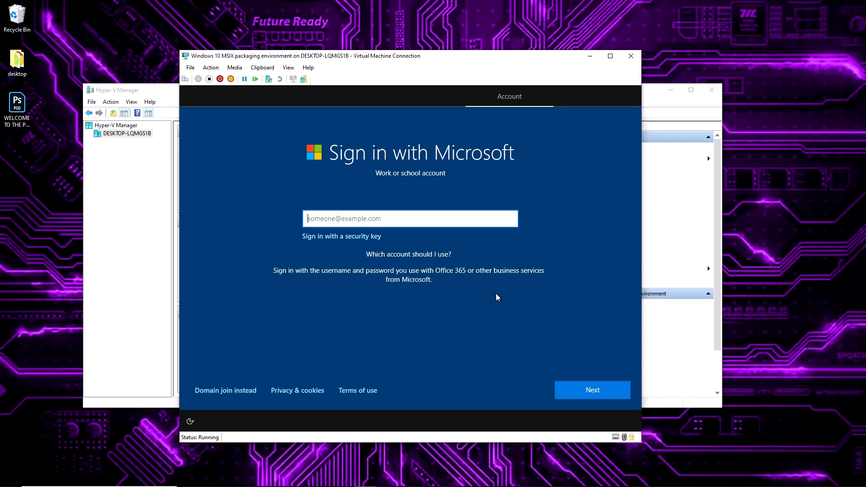
mouse_move(528, 284)
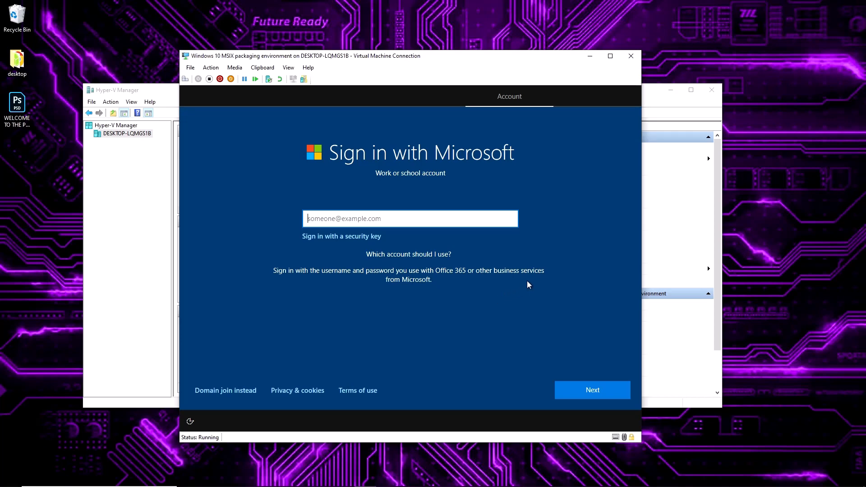
mouse_move(543, 268)
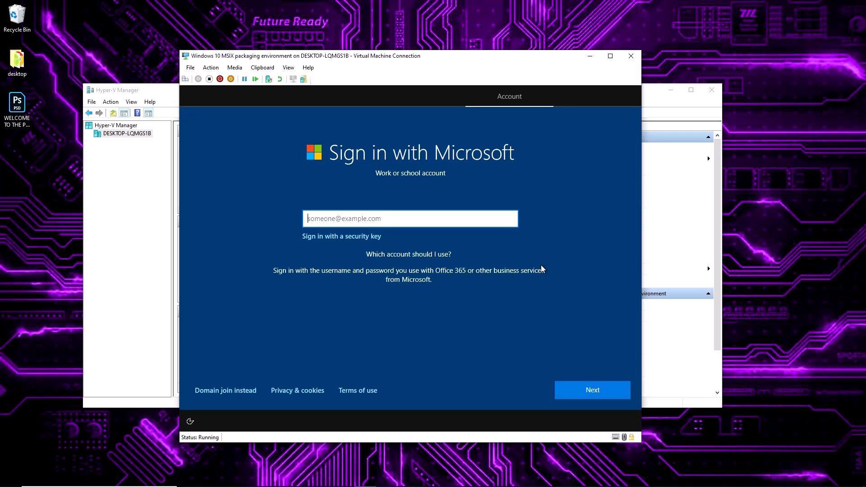